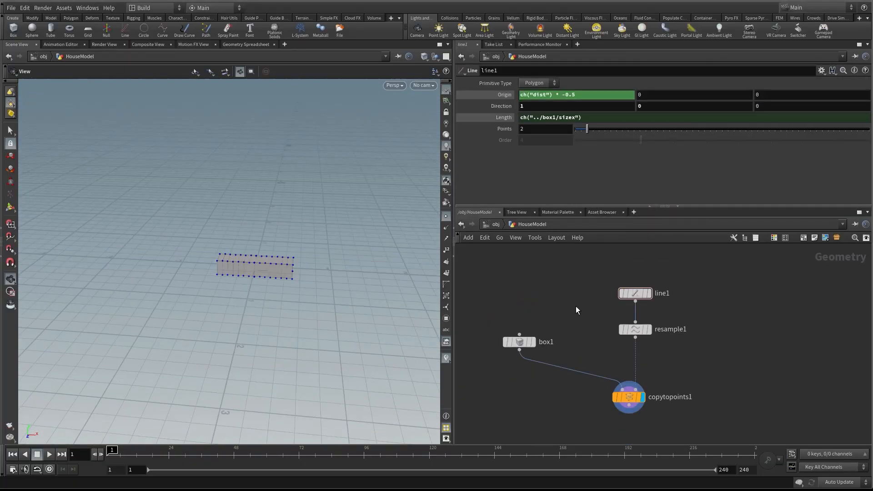
Load the Main radial menu for the 3D Scene Viewer pane in the Edit Radial Menus window
click(556, 327)
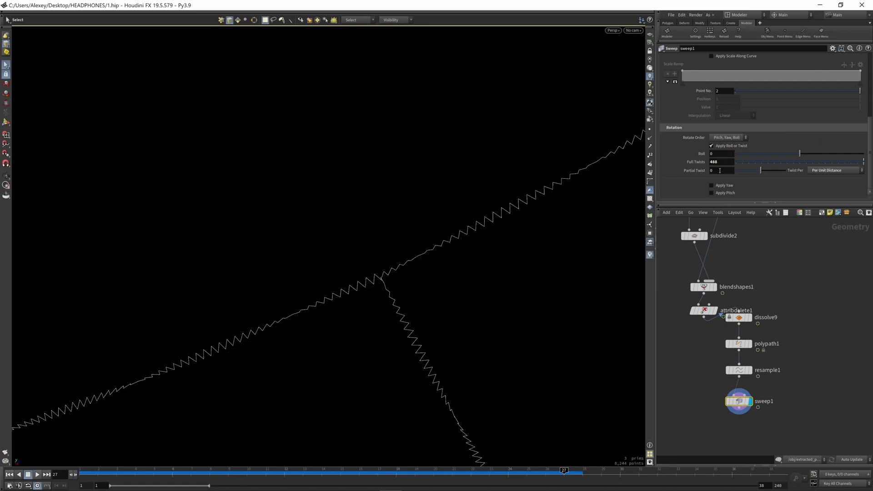
click(739, 370)
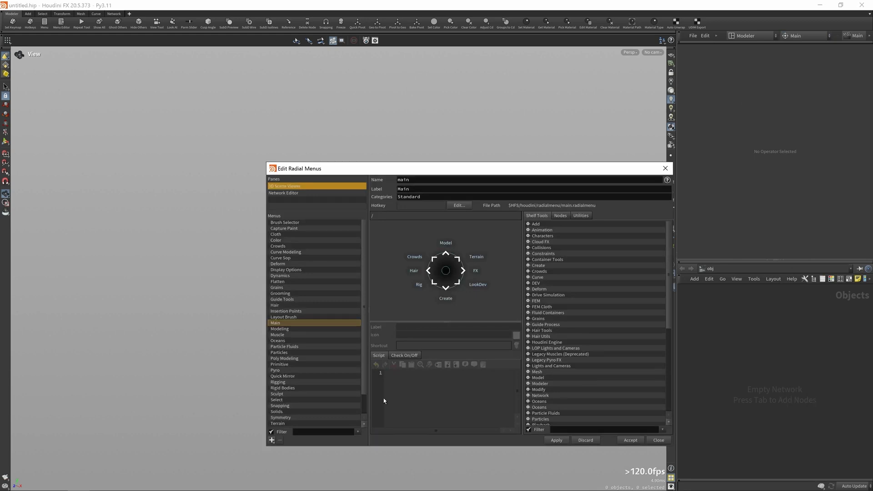
Create radial menu 'my_menu' with a QBox shelf tool slot, add a QBox, then show the Menu Editor
click(272, 441)
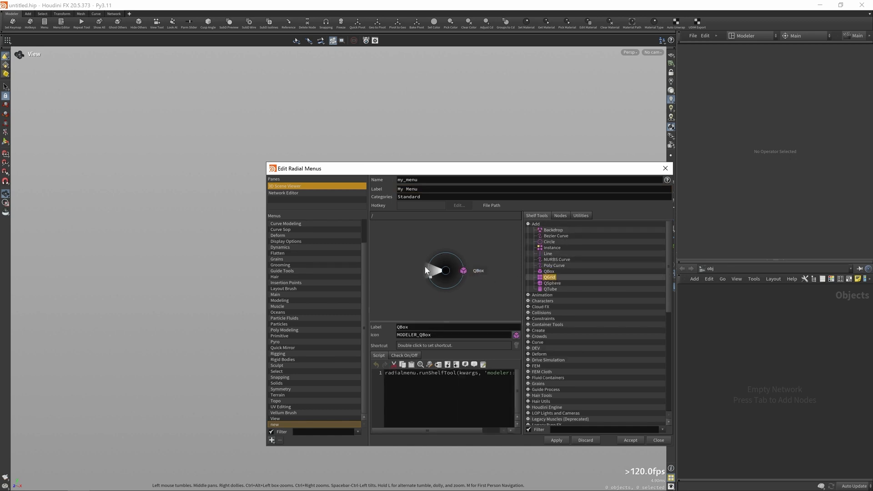
click(658, 440)
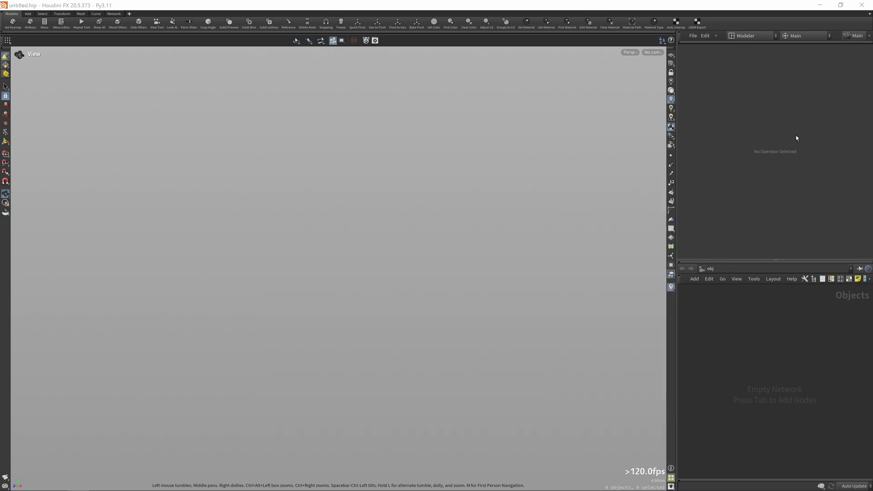
click(797, 36)
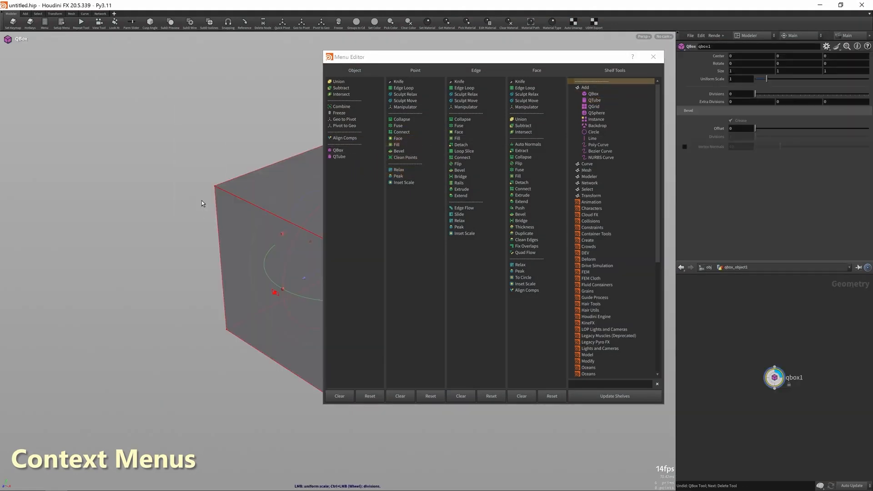
Draw polysplit paths across the tube and flatten the selected edge ring to a plane twice
click(587, 170)
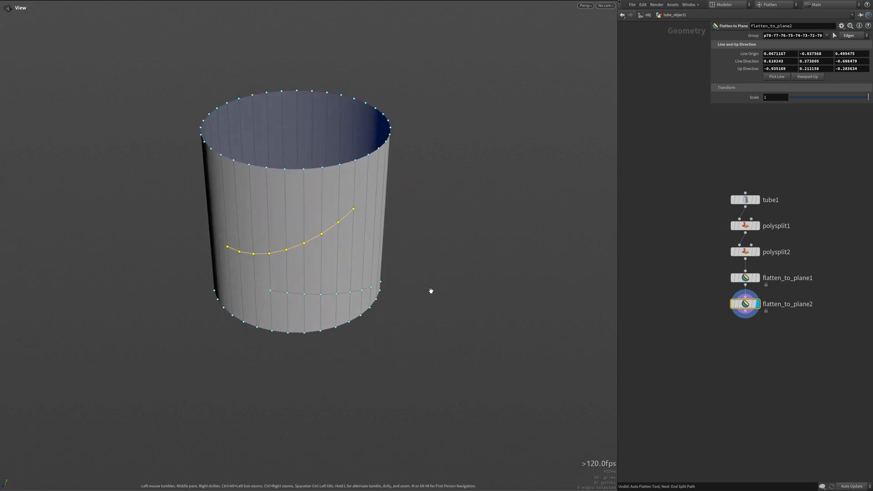
Show the Modeler 2025 documentation index over the retopologized car panel
click(745, 277)
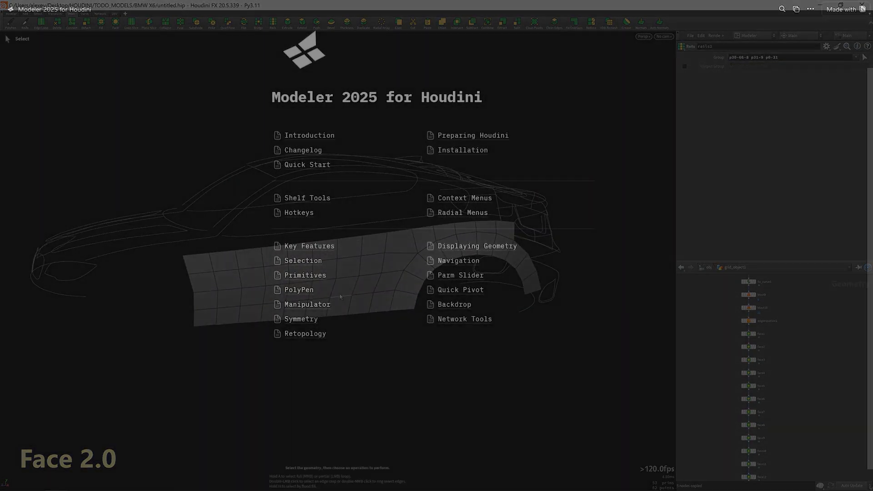
Browse the Manipulator documentation page about avoiding accidental regrabbing of selected components
click(299, 213)
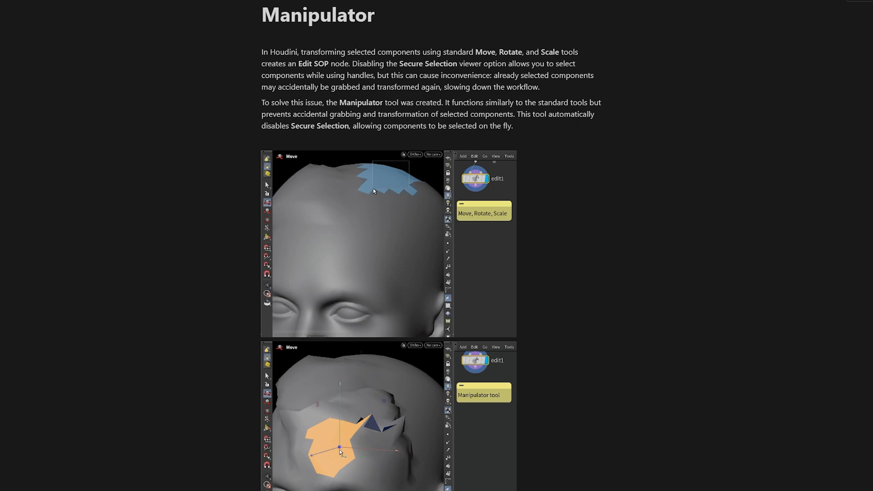
scroll(down, 3)
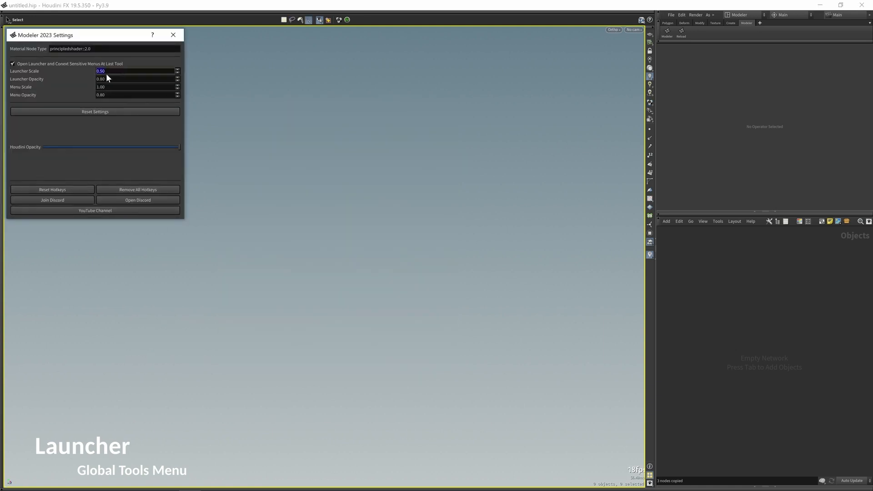
Adjust Launcher Scale and Opacity in Modeler Settings, browse the launcher grid over the cube, then load model.hip
click(173, 35)
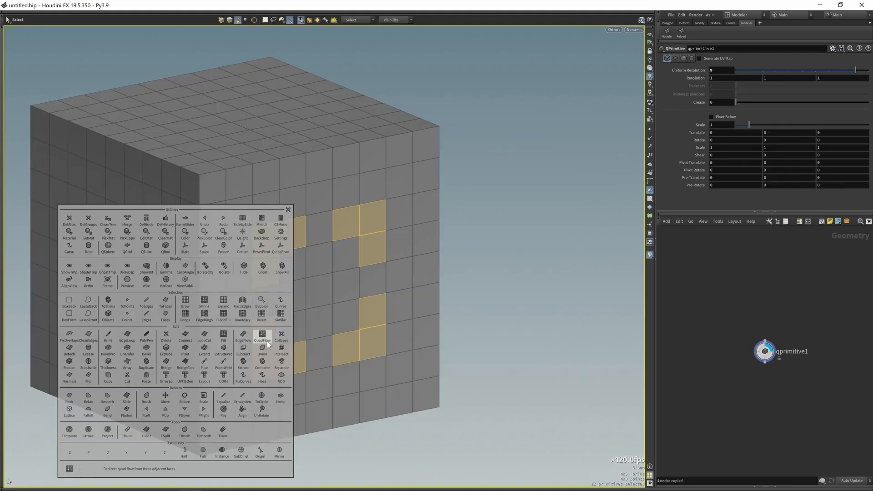
click(262, 336)
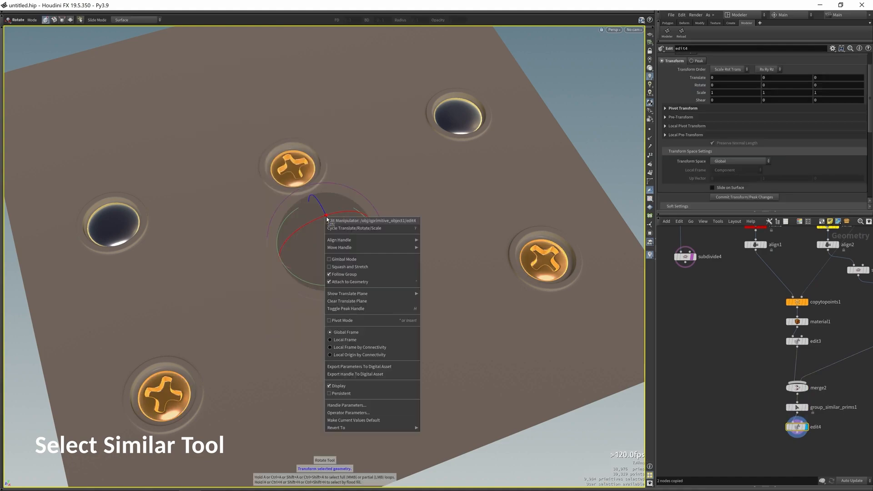
click(359, 347)
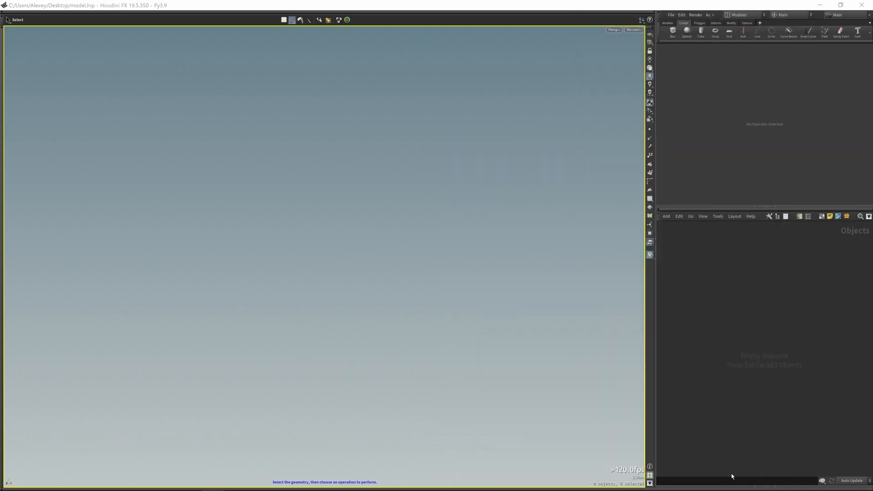
Bevel the step edges with Bevel Pro at 8 divisions, with Magnet Fade enabled and the magnet box positioned
click(228, 485)
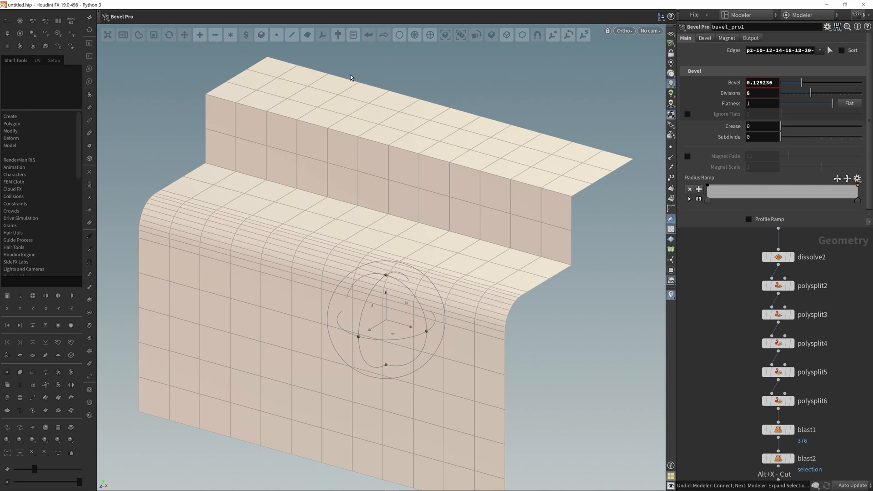
click(727, 37)
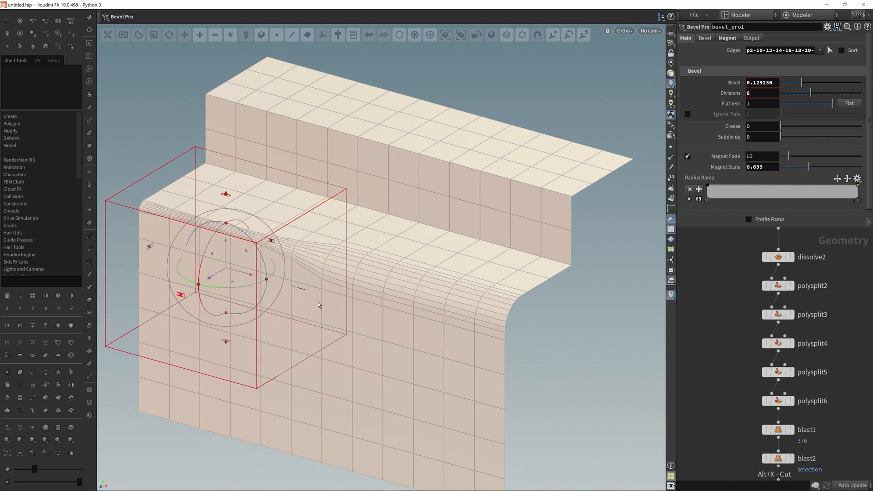